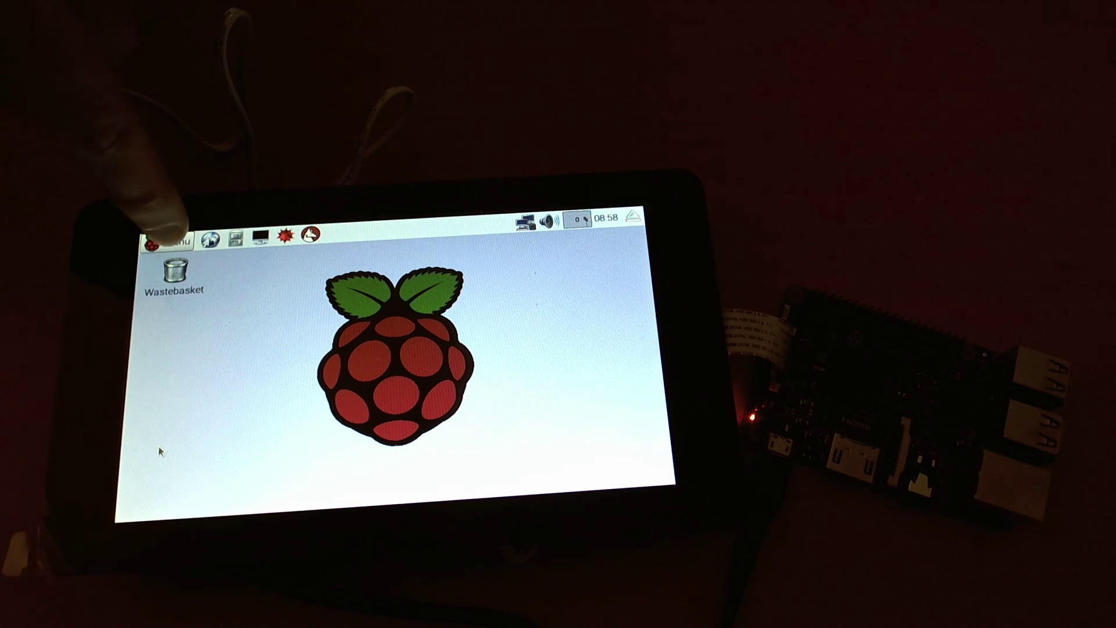
Launch LibreOffice Writer from the desktop Menu's Office submenu.
left_click(162, 243)
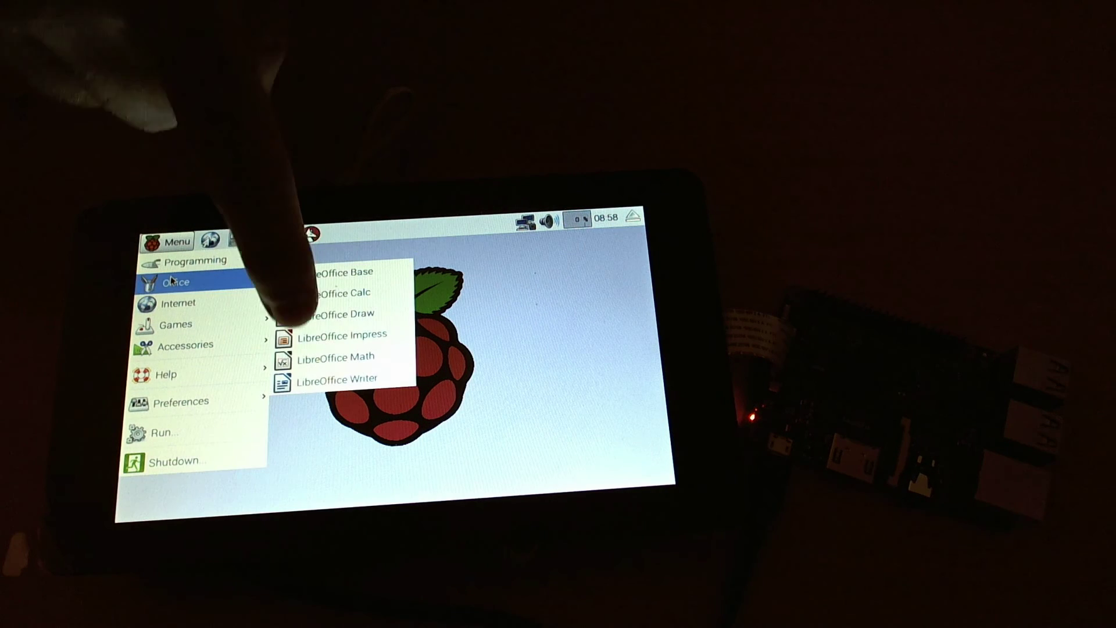
left_click(337, 335)
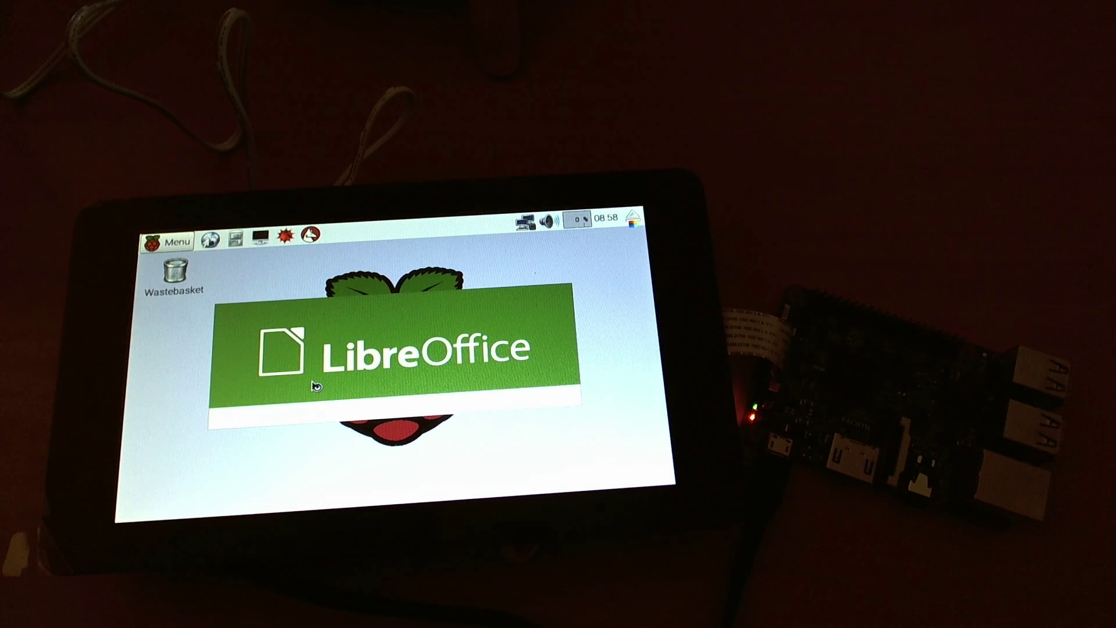